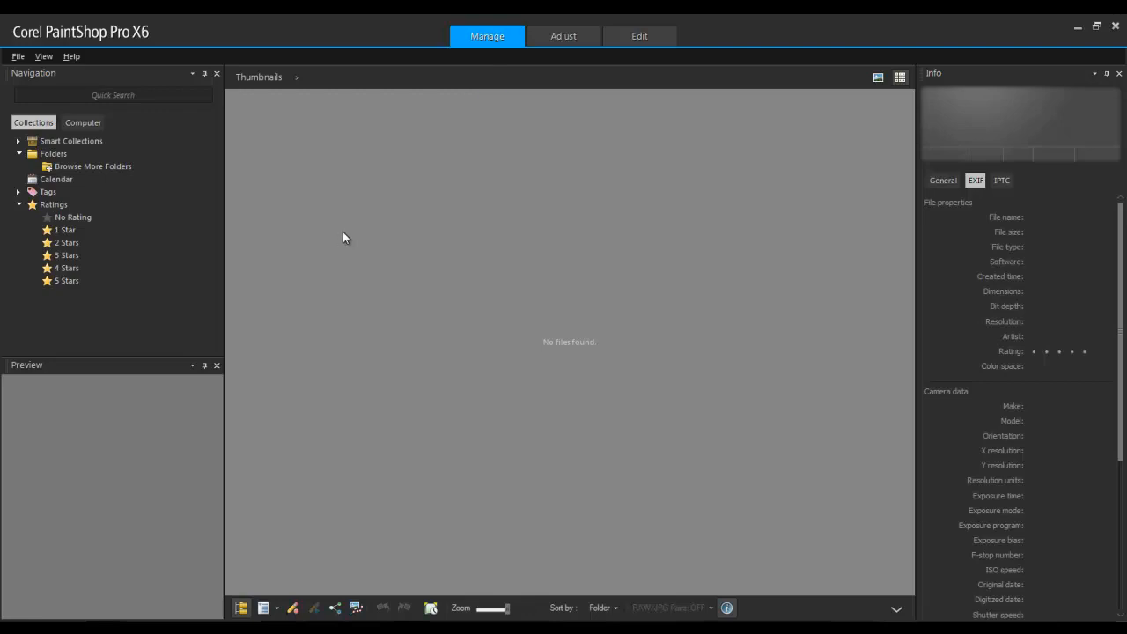
# - Launch File > HDR > Exposure Merge to start an HDR merge
pyautogui.click(18, 55)
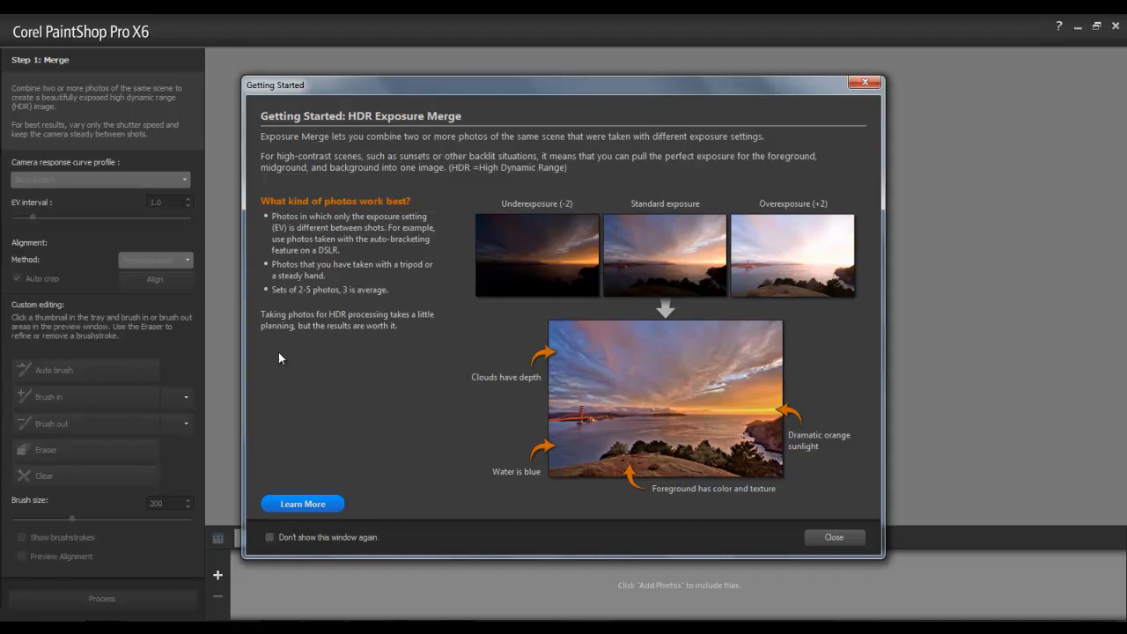
# - Dismiss the guide and add exposures IMG_0596, IMG_0597 and IMG_0612 to the merge
pyautogui.click(833, 537)
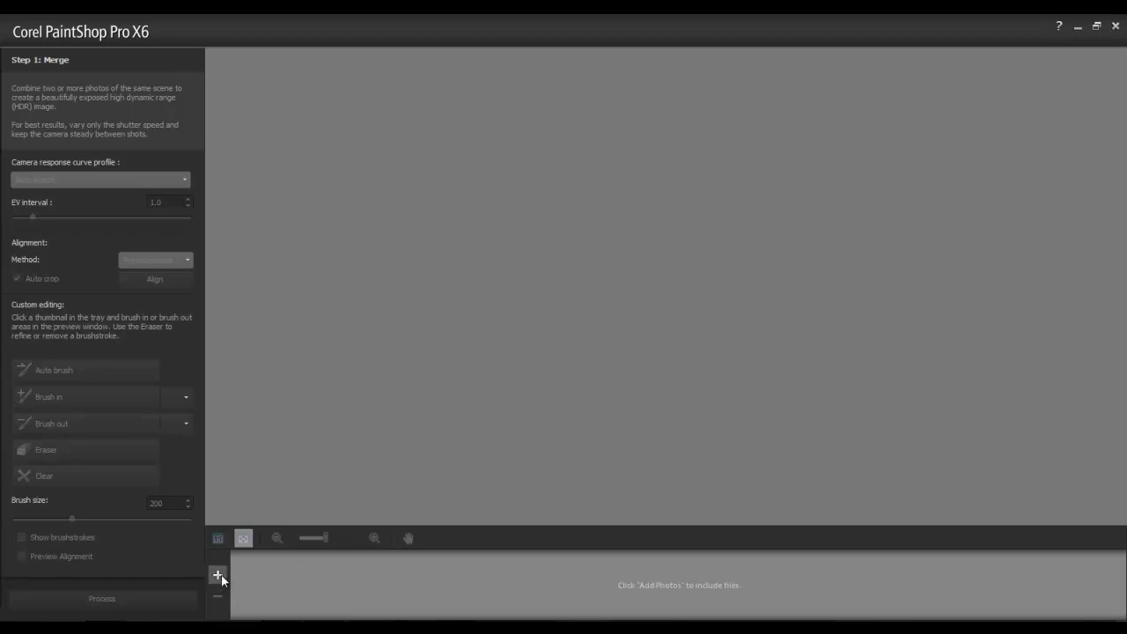
pyautogui.click(217, 575)
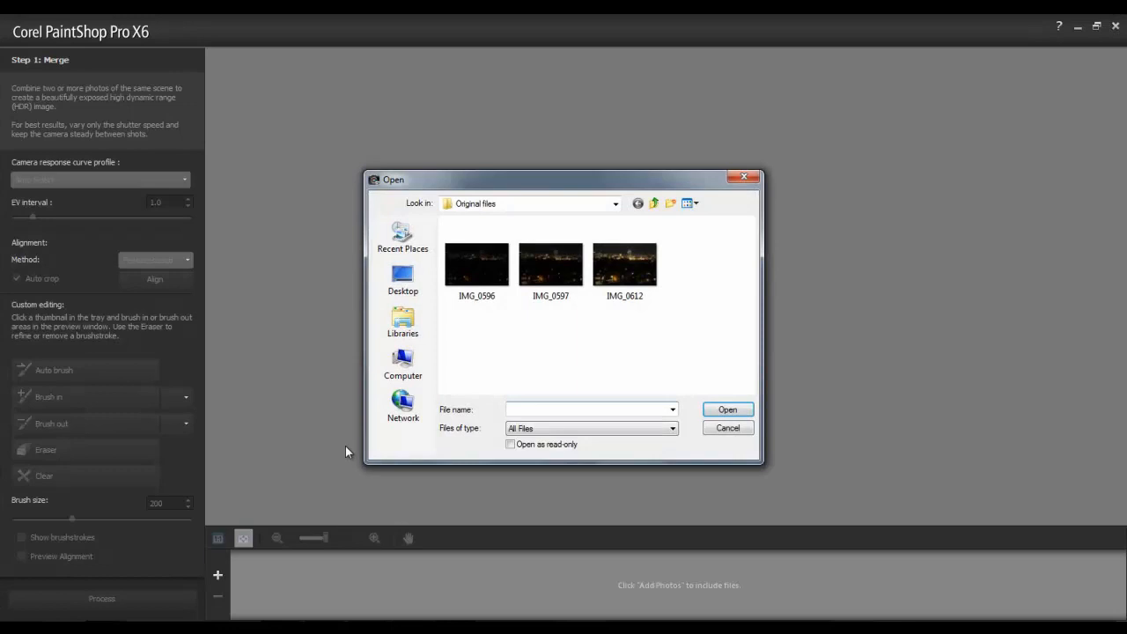
pyautogui.moveTo(545, 361)
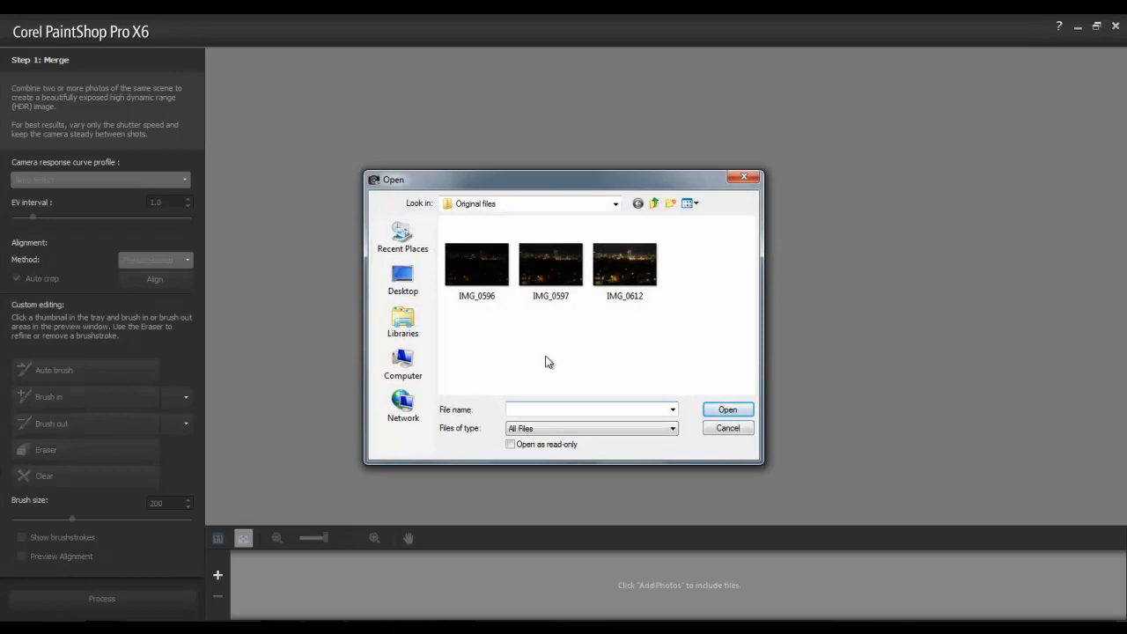
pyautogui.click(477, 264)
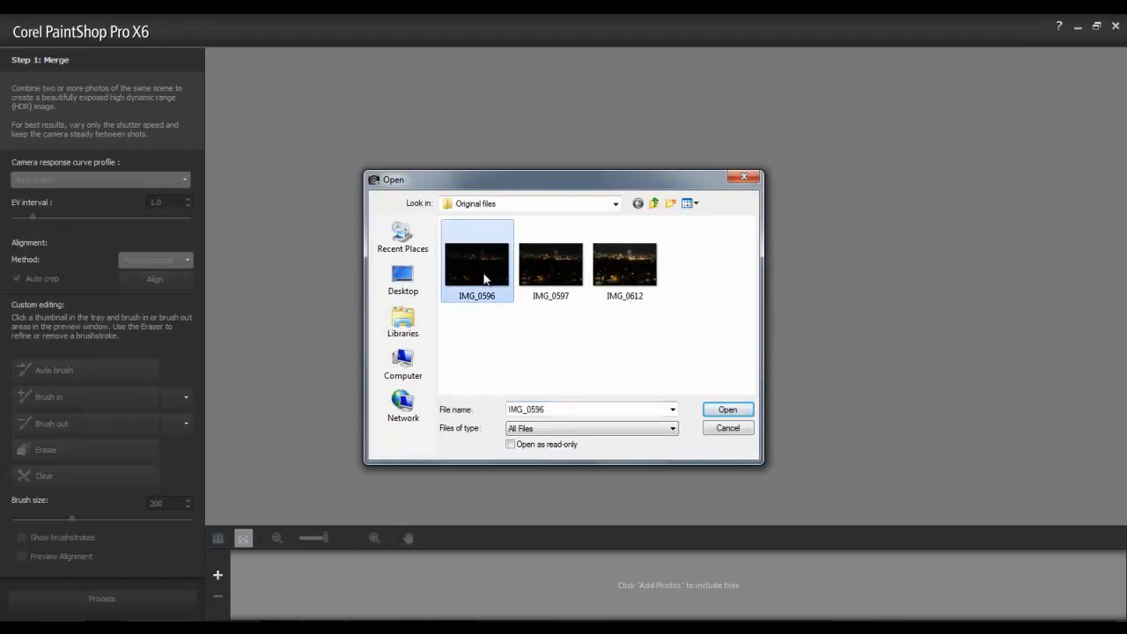
pyautogui.click(550, 262)
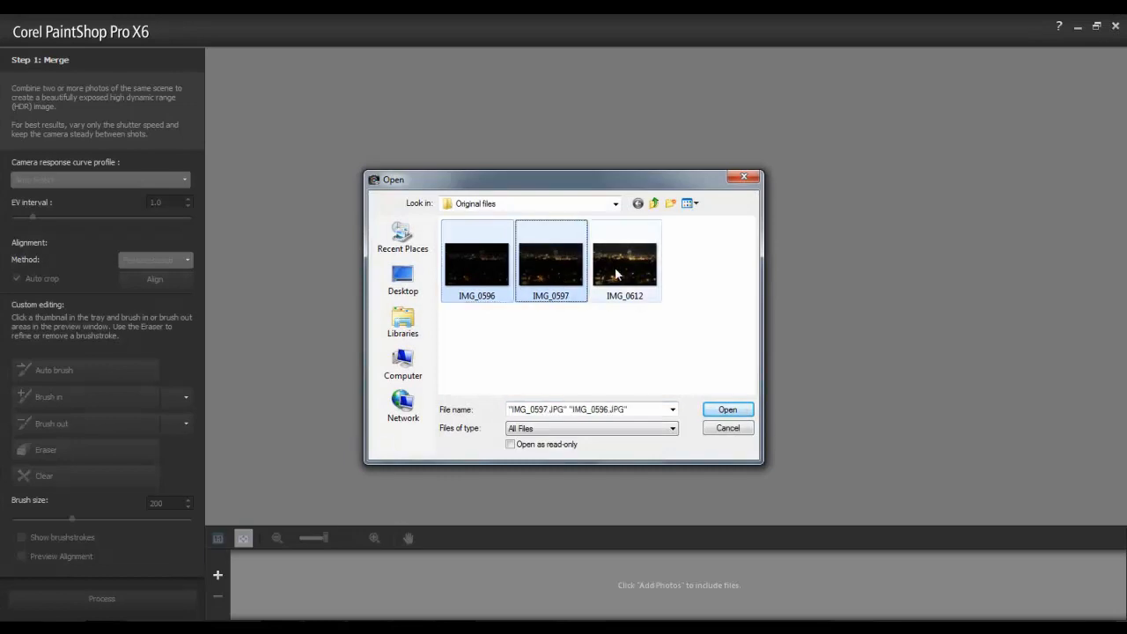
pyautogui.click(624, 260)
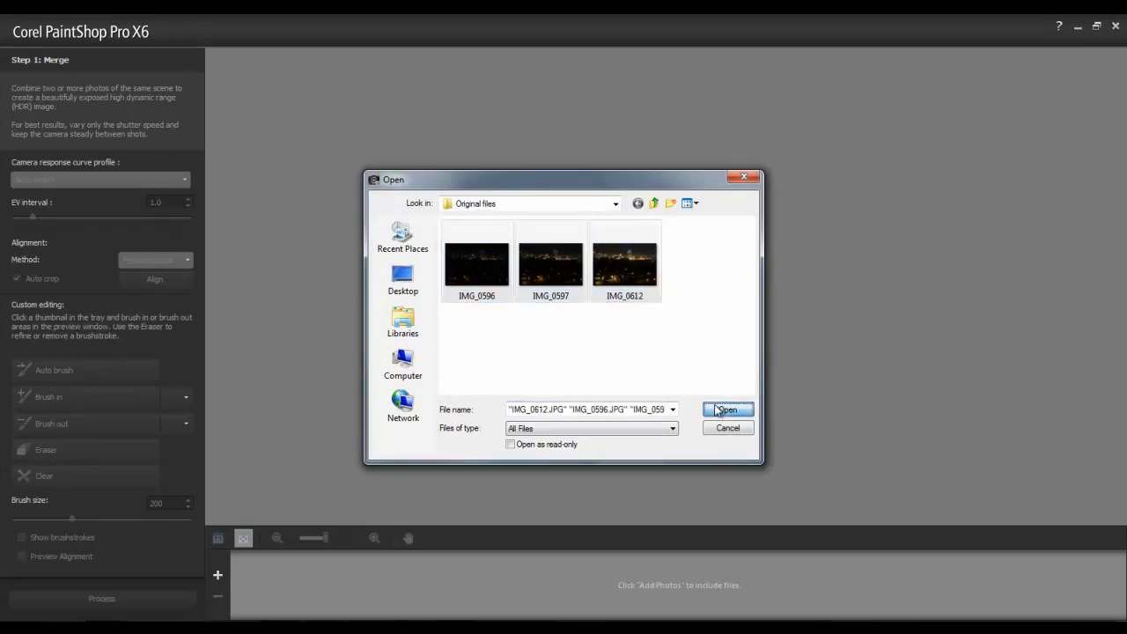
pyautogui.click(727, 409)
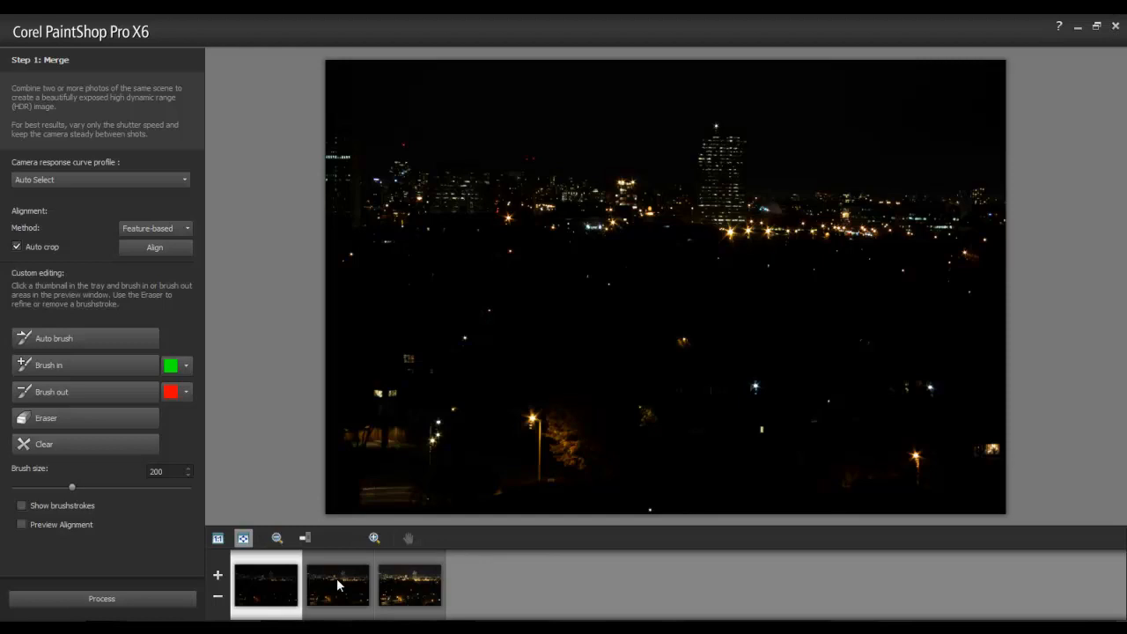
# - Preview the second and brightest exposures, then align all three with feature-based auto crop
pyautogui.click(409, 584)
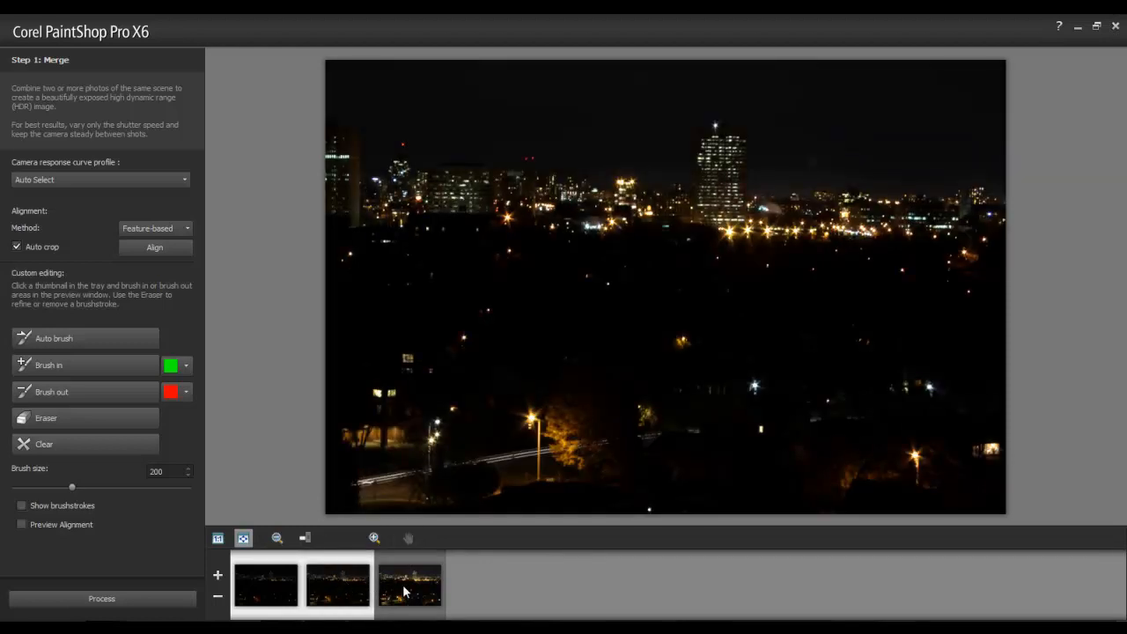
pyautogui.click(409, 584)
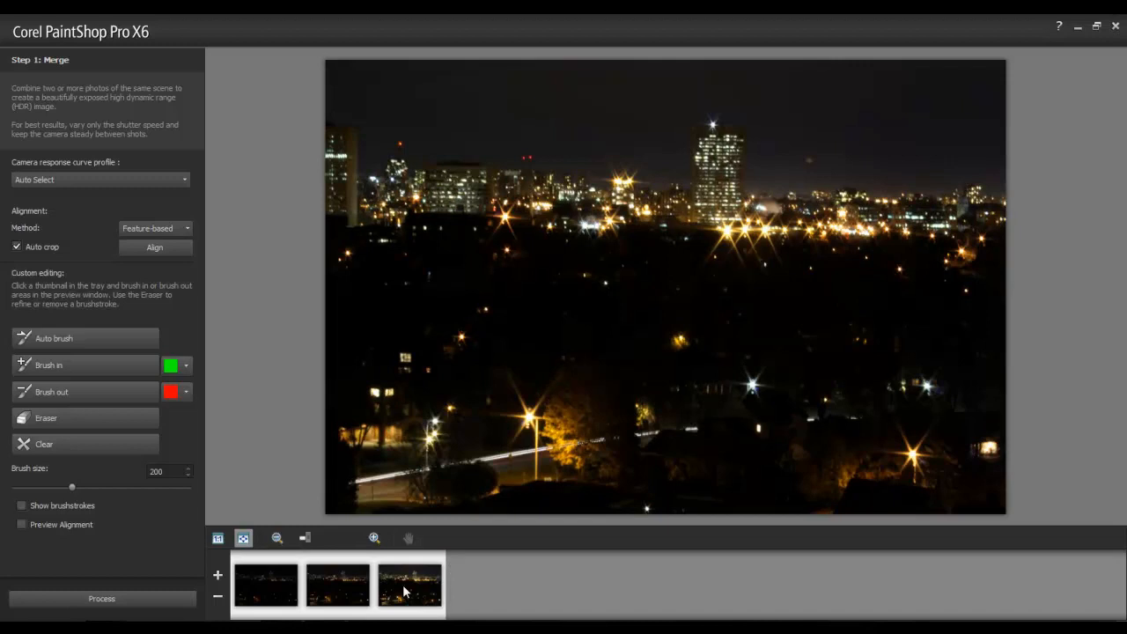
pyautogui.moveTo(302, 422)
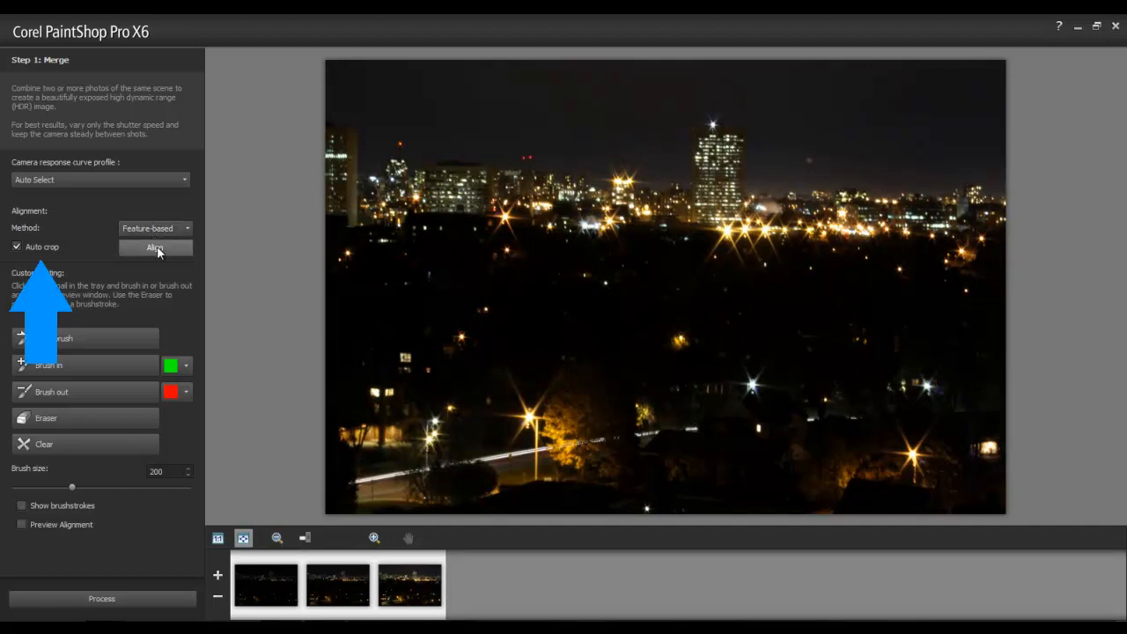
pyautogui.click(155, 247)
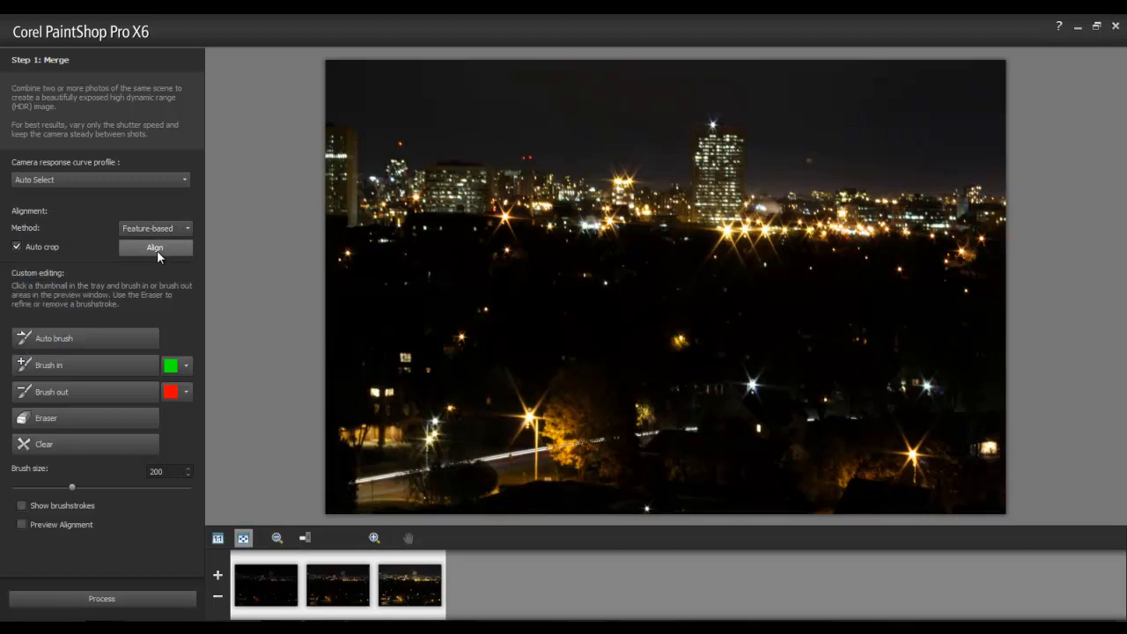
pyautogui.click(155, 247)
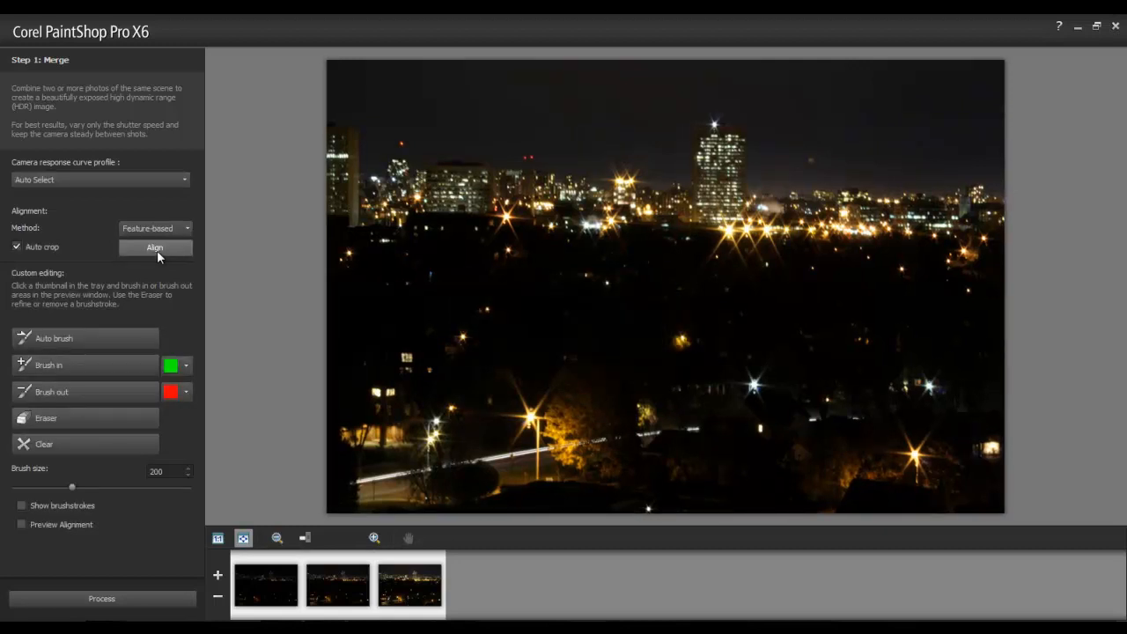
pyautogui.click(155, 248)
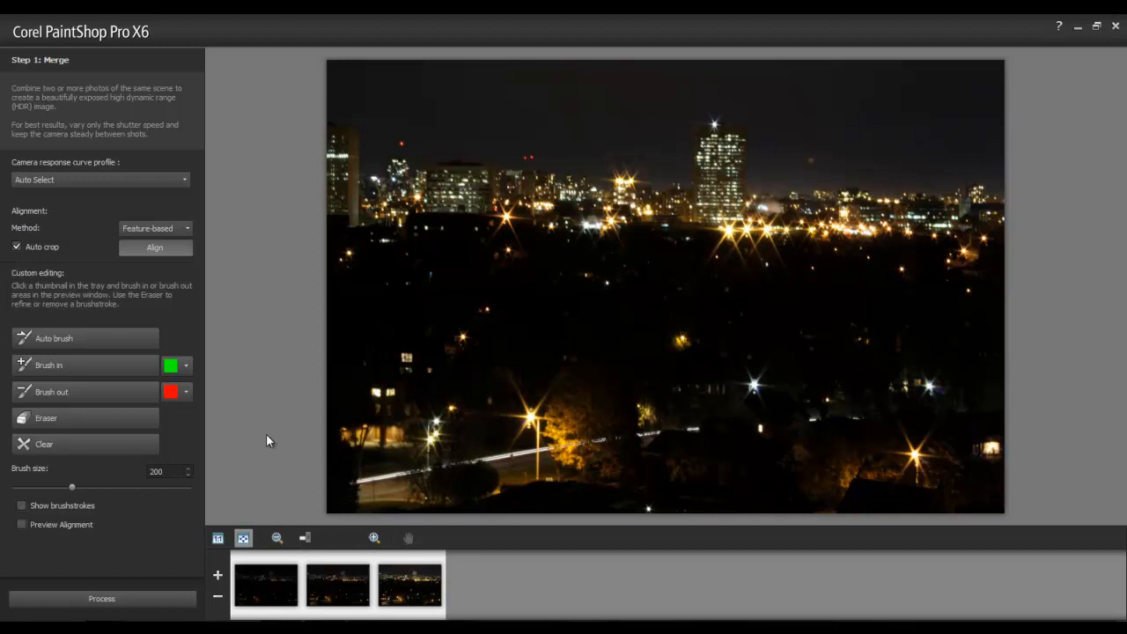
pyautogui.moveTo(171, 590)
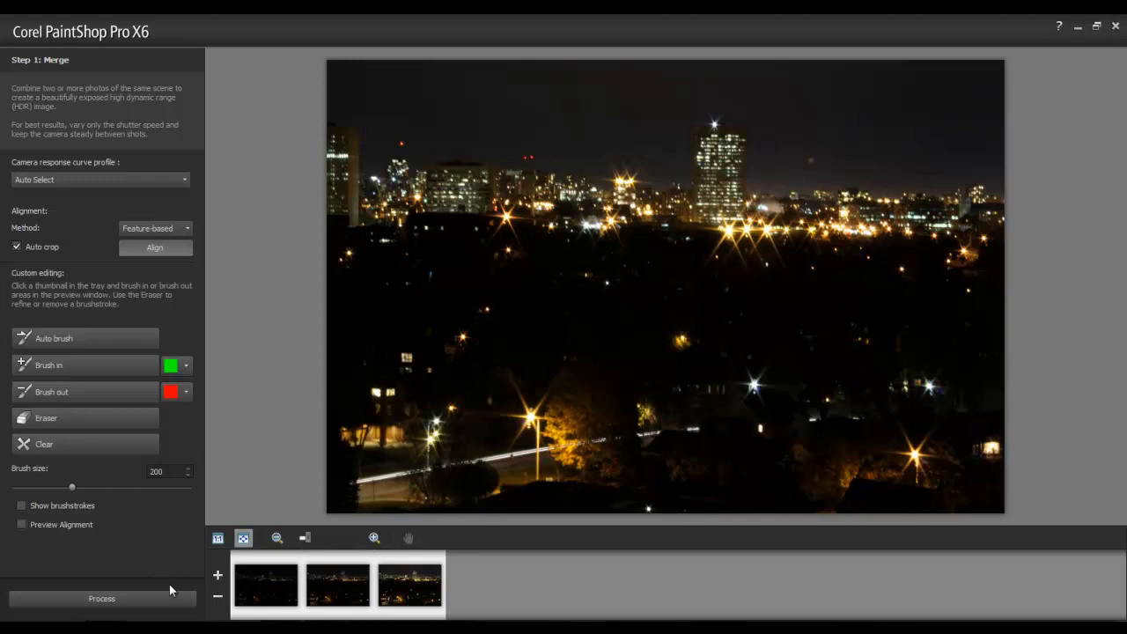
# - Merge into HDR with the Default 1 preset, adjusted shadows and contrast 80, then process
pyautogui.click(101, 598)
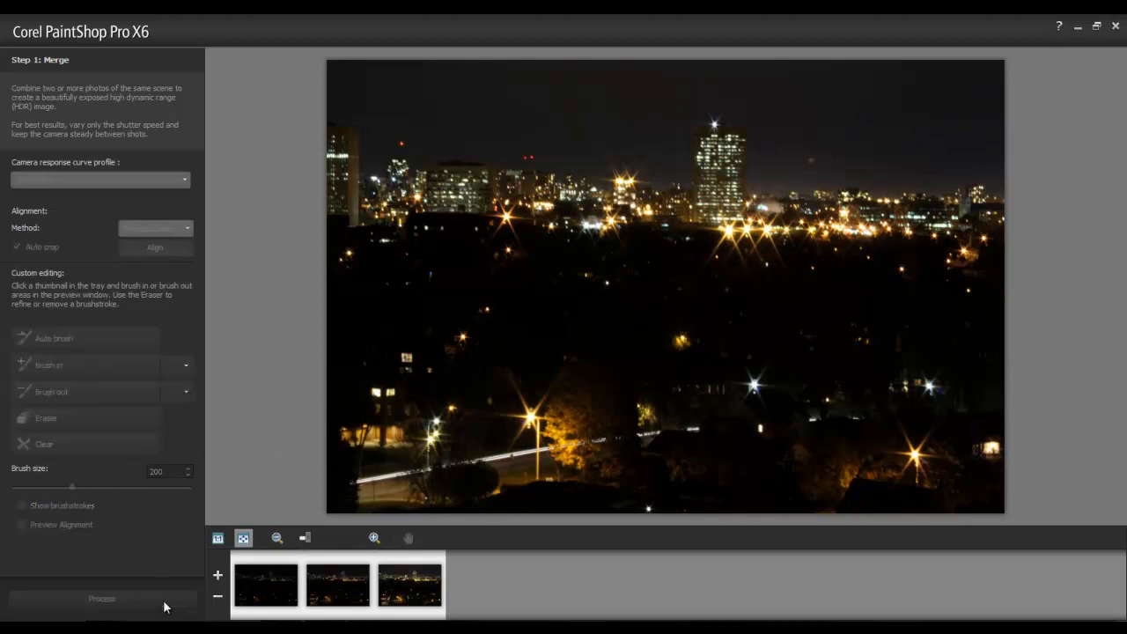
pyautogui.click(101, 598)
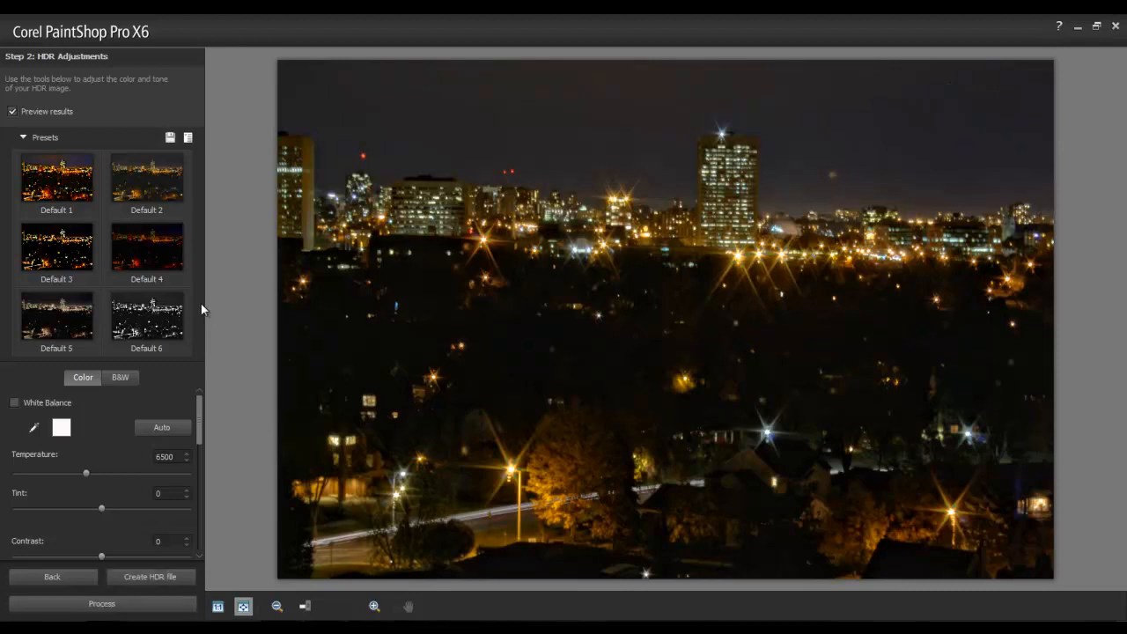
pyautogui.click(55, 181)
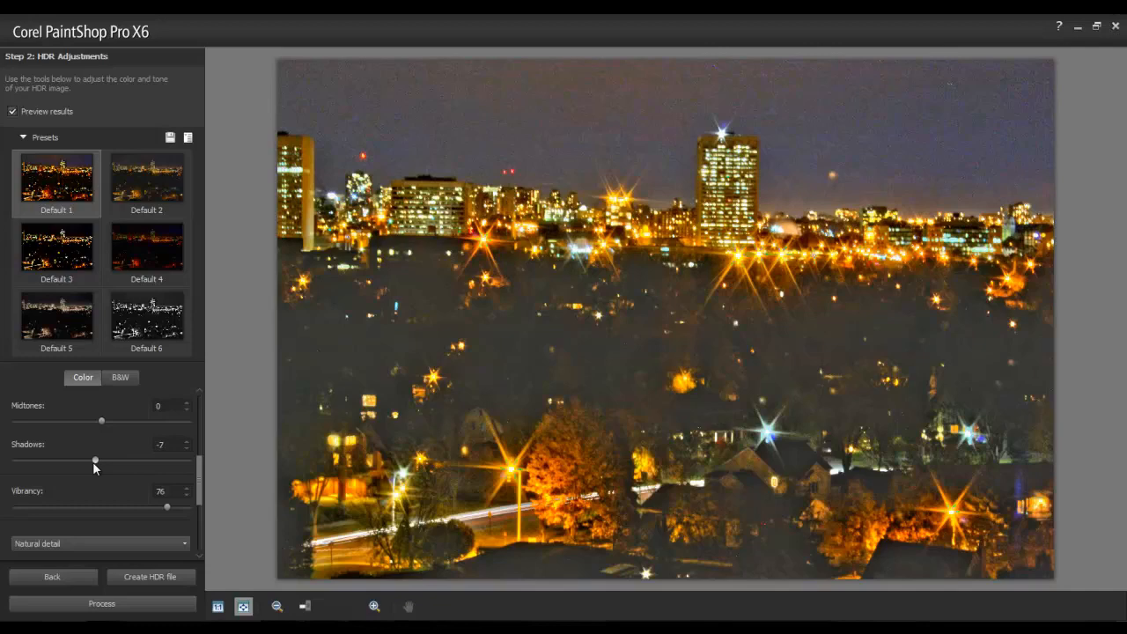
pyautogui.moveTo(100, 460); pyautogui.dragTo(95, 459)
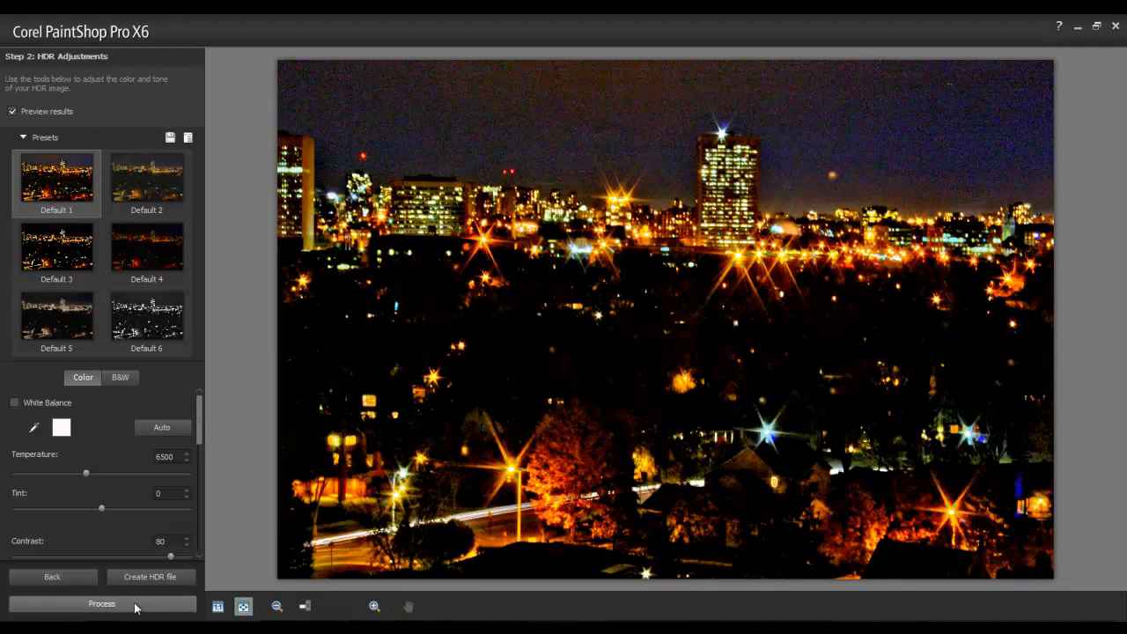
pyautogui.click(101, 603)
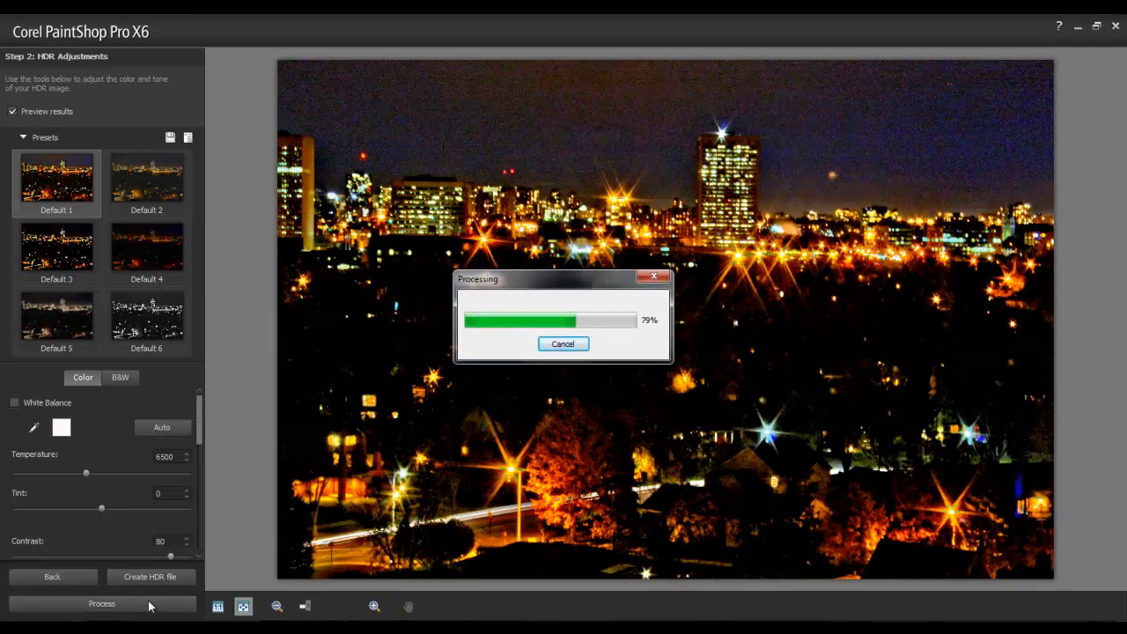
# - Set Smart Photo Fix brightness to -15 and highlights to 15
pyautogui.click(101, 603)
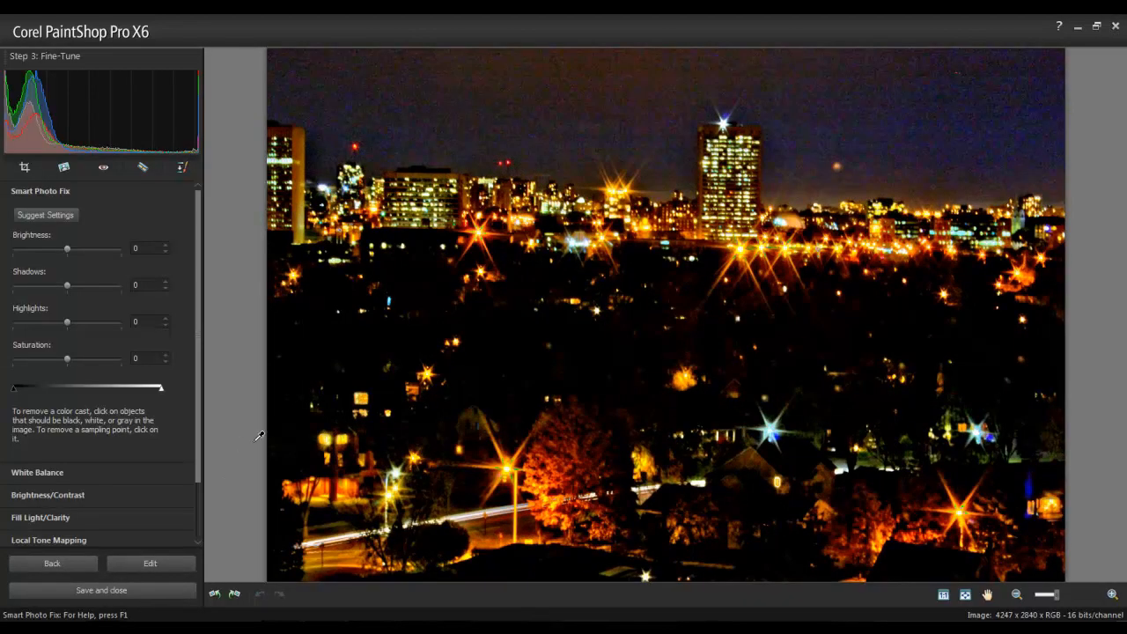
pyautogui.moveTo(67, 248); pyautogui.dragTo(58, 248)
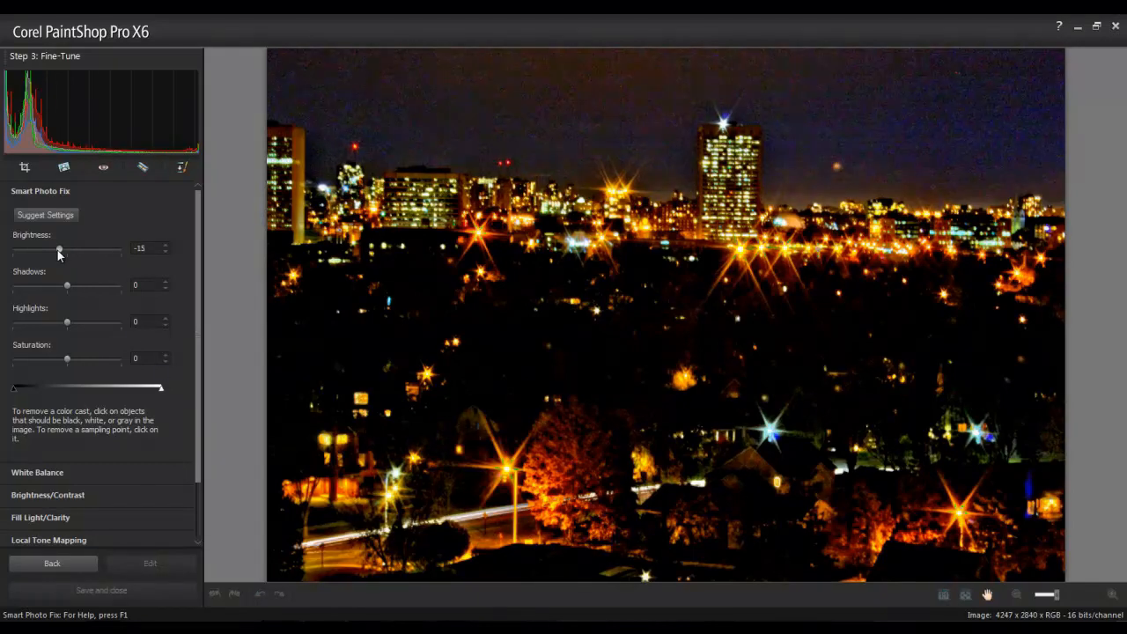
pyautogui.moveTo(60, 253); pyautogui.dragTo(57, 252)
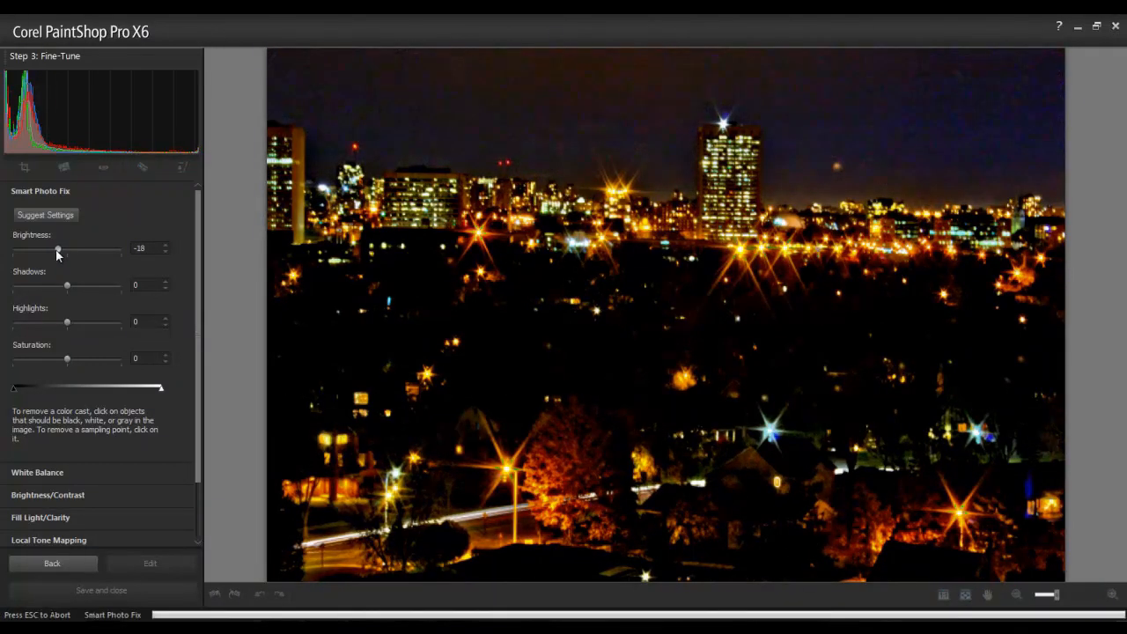
pyautogui.moveTo(67, 324); pyautogui.dragTo(70, 324)
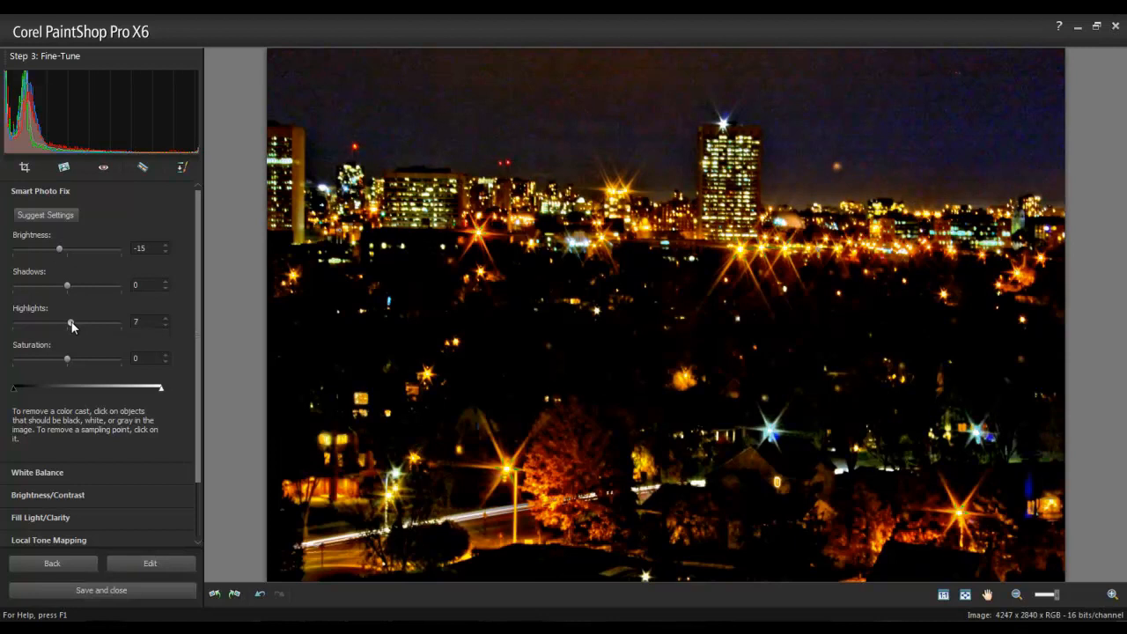
pyautogui.moveTo(60, 324); pyautogui.dragTo(75, 324)
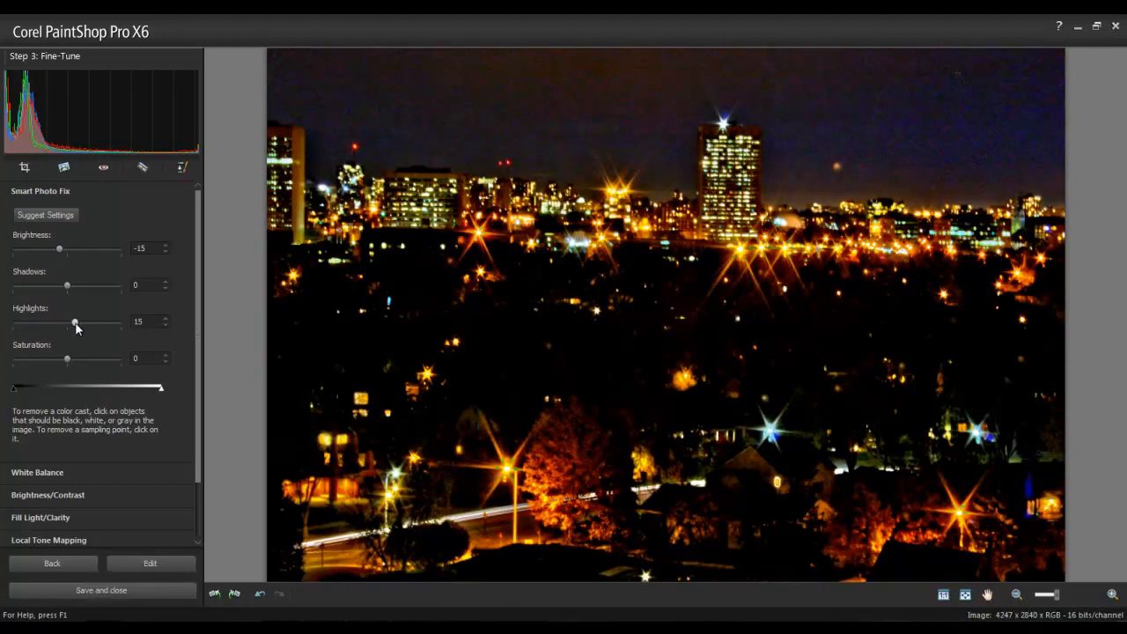
# - Expand Digital Noise Removal and raise its strength slider
pyautogui.scroll(-3)
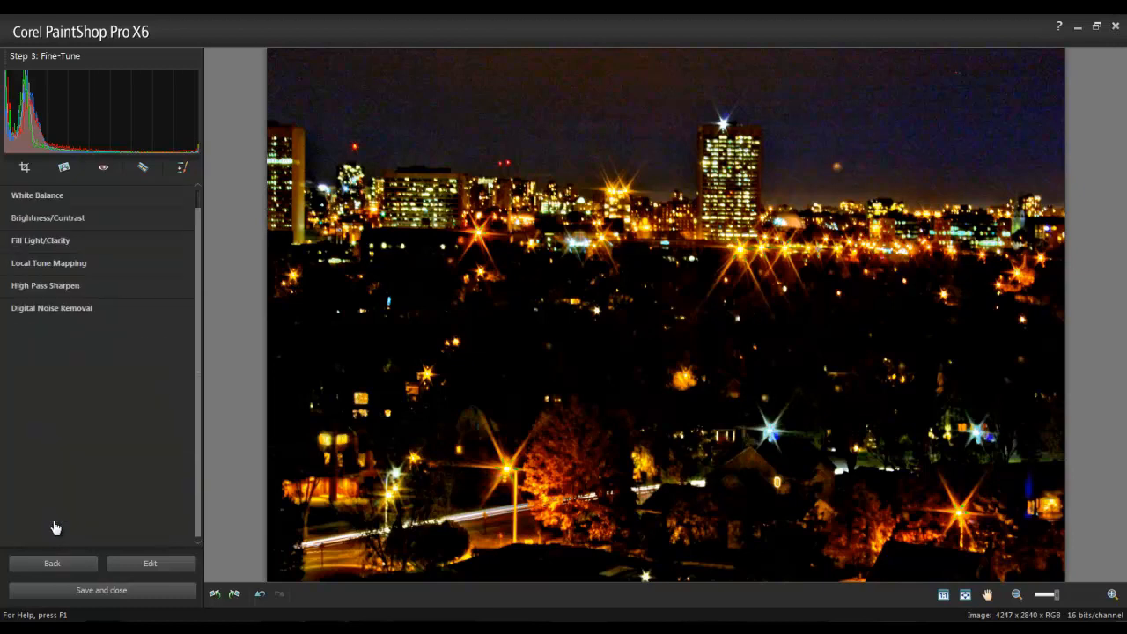
pyautogui.click(51, 307)
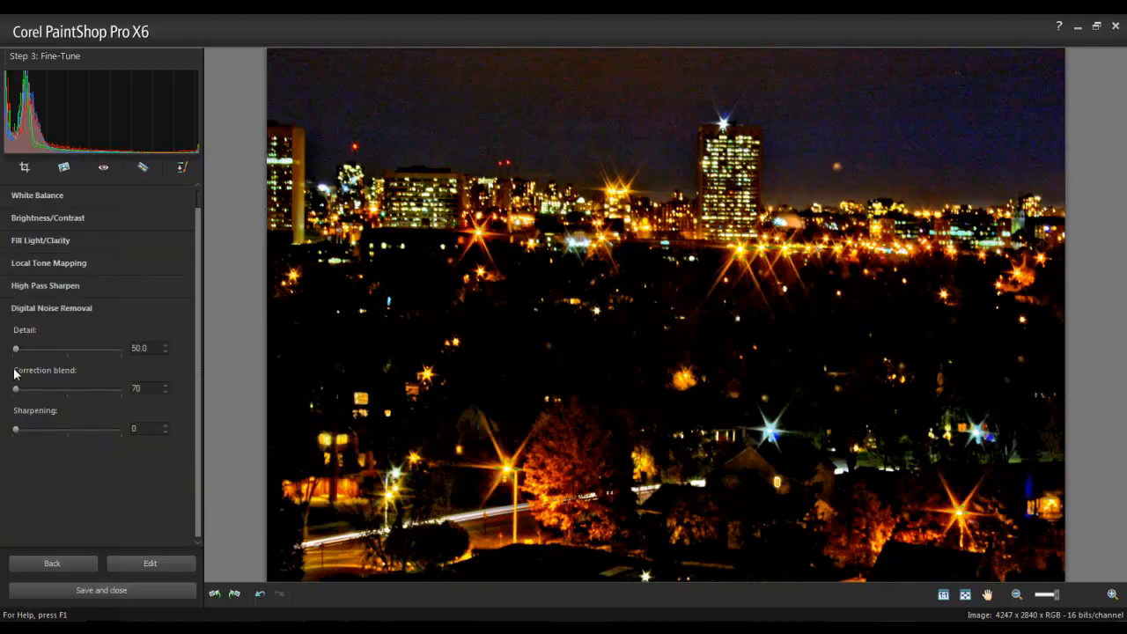
pyautogui.moveTo(15, 390); pyautogui.dragTo(118, 389)
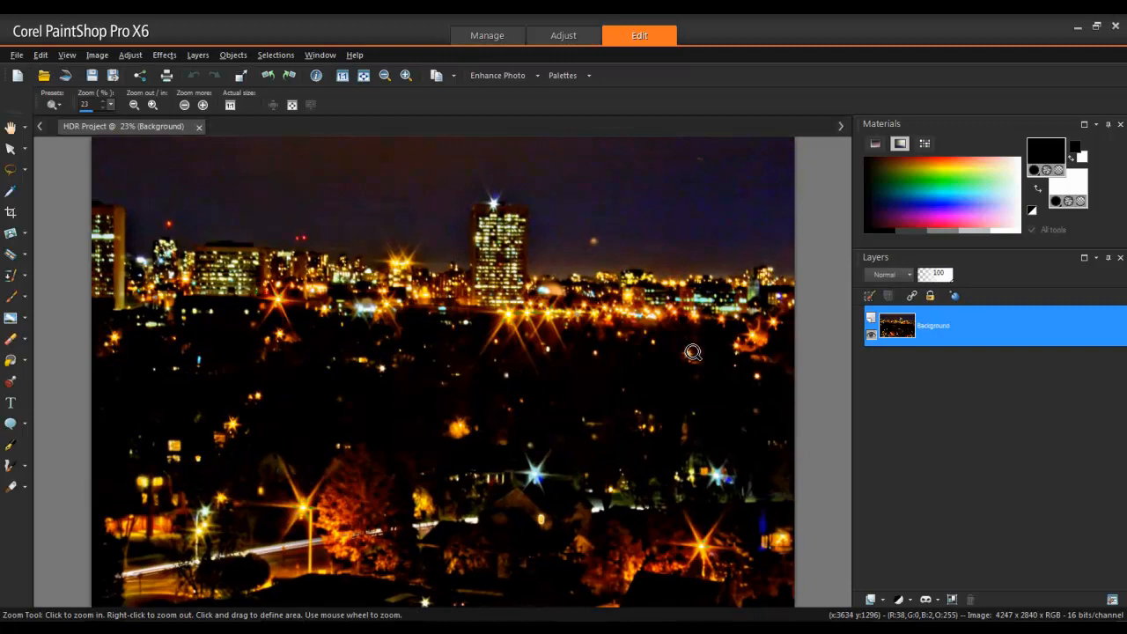
pyautogui.moveTo(693, 353)
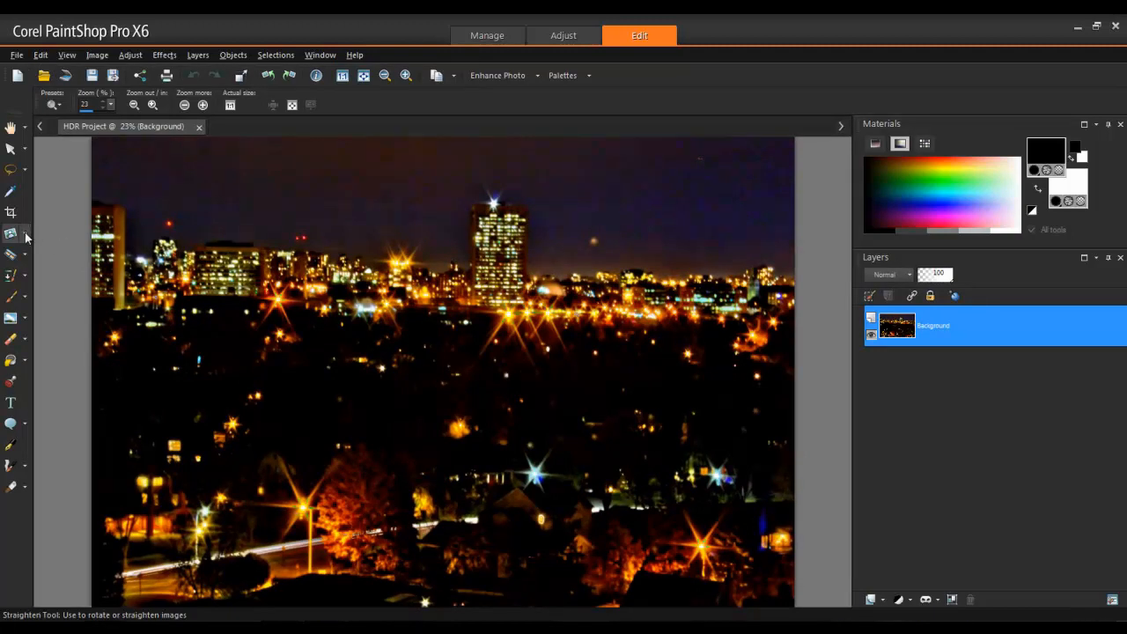
# - Level the skyline with the Straighten tool, auto-cropping to 4064 × 2718 pixels
pyautogui.click(11, 233)
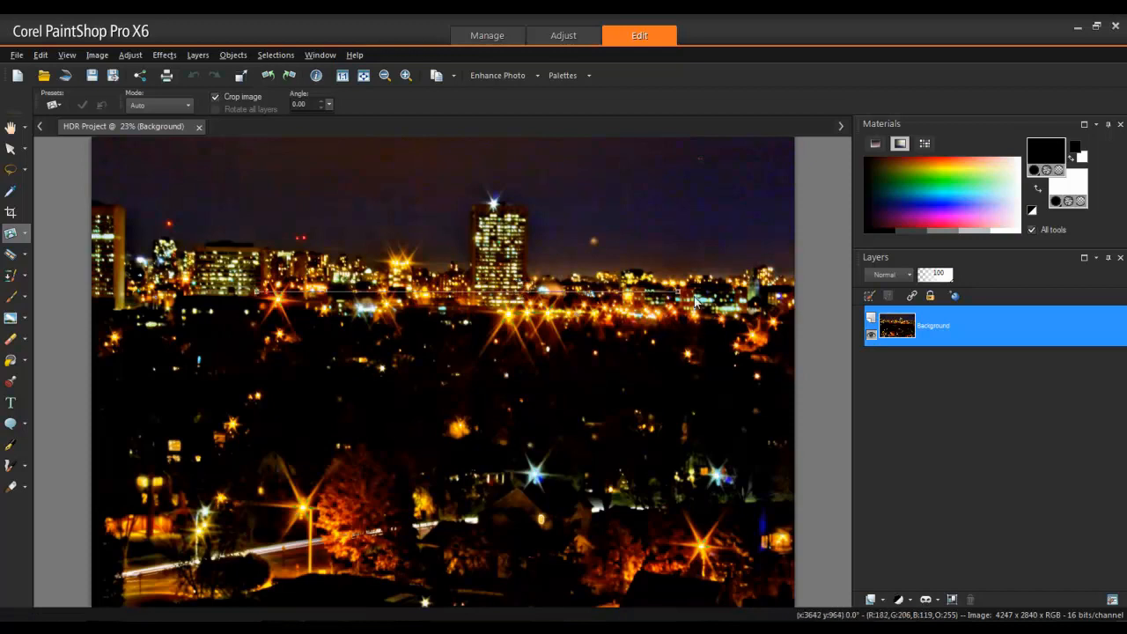
pyautogui.moveTo(695, 291); pyautogui.dragTo(513, 304)
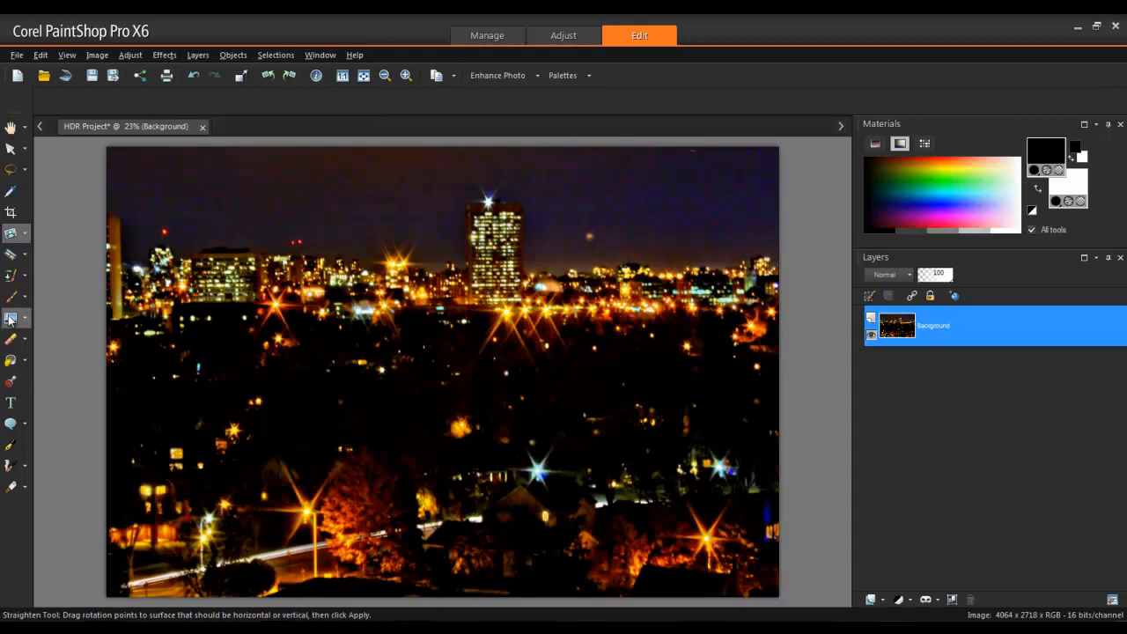
pyautogui.click(12, 318)
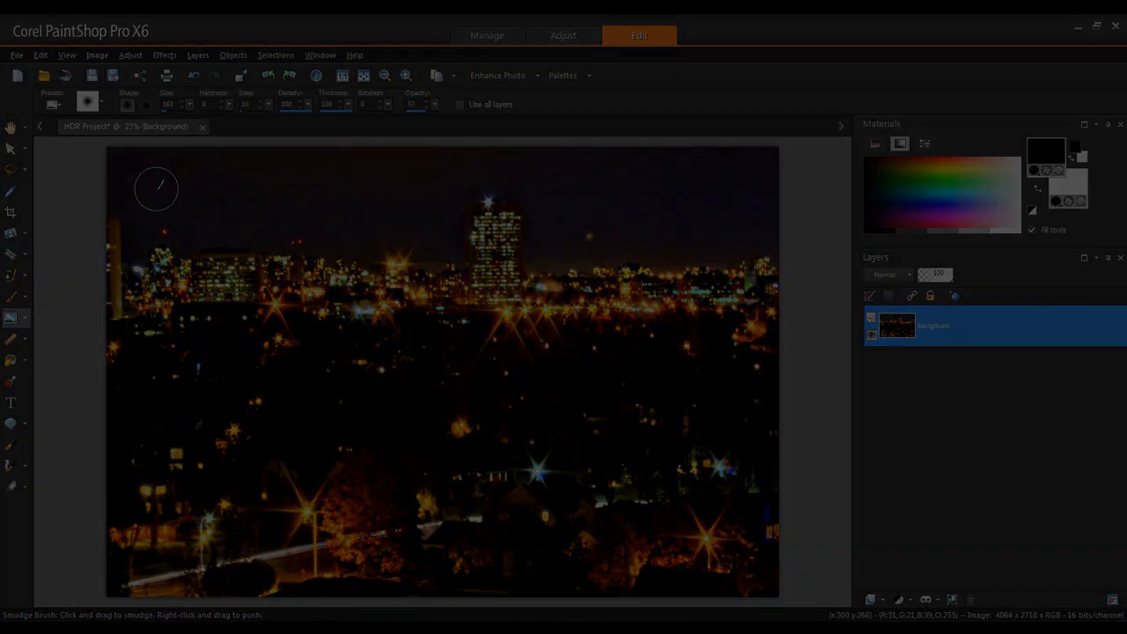
# - Crop the uneven edges, reducing the image to 3708 × 2472 pixels
pyautogui.click(11, 212)
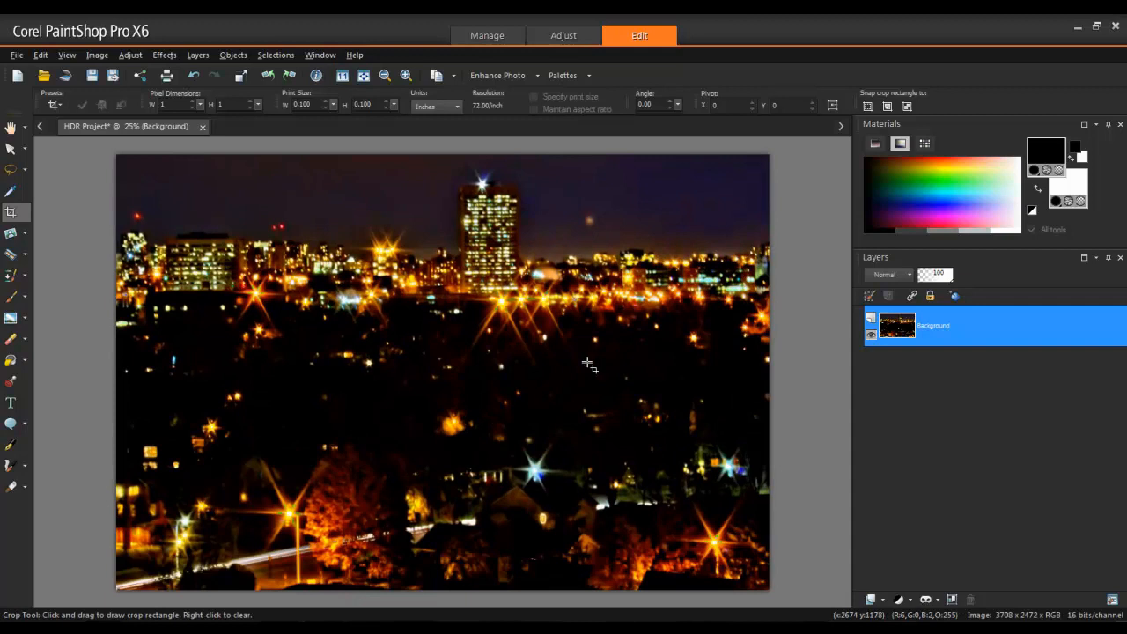
pyautogui.click(198, 54)
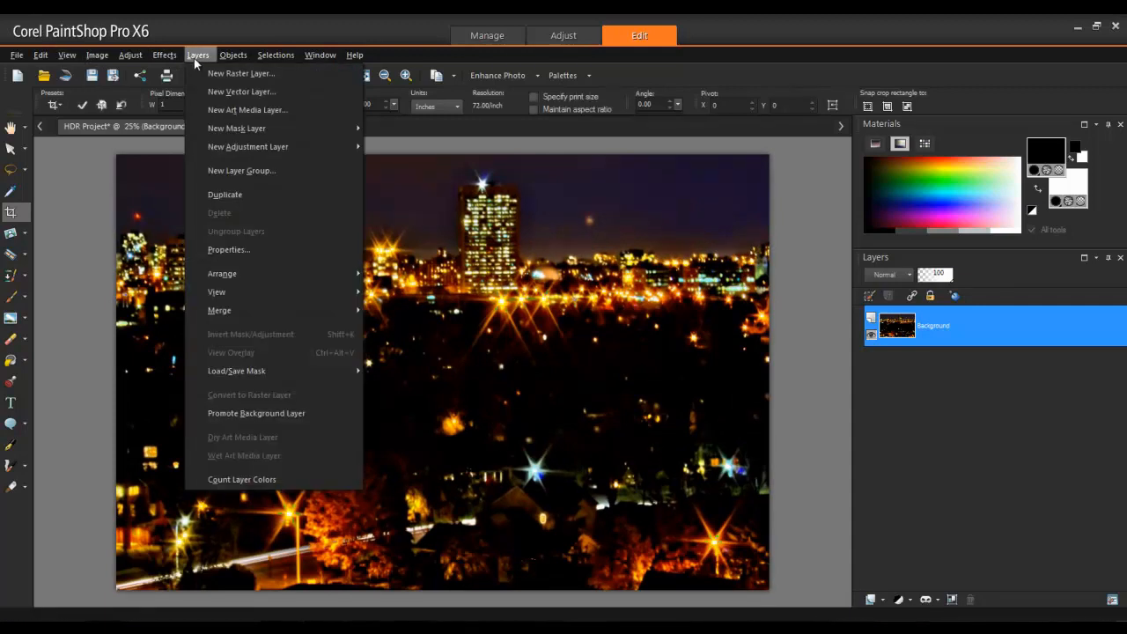
# - Duplicate the Background layer and set the copy to Soft Light at 67% opacity
pyautogui.click(224, 194)
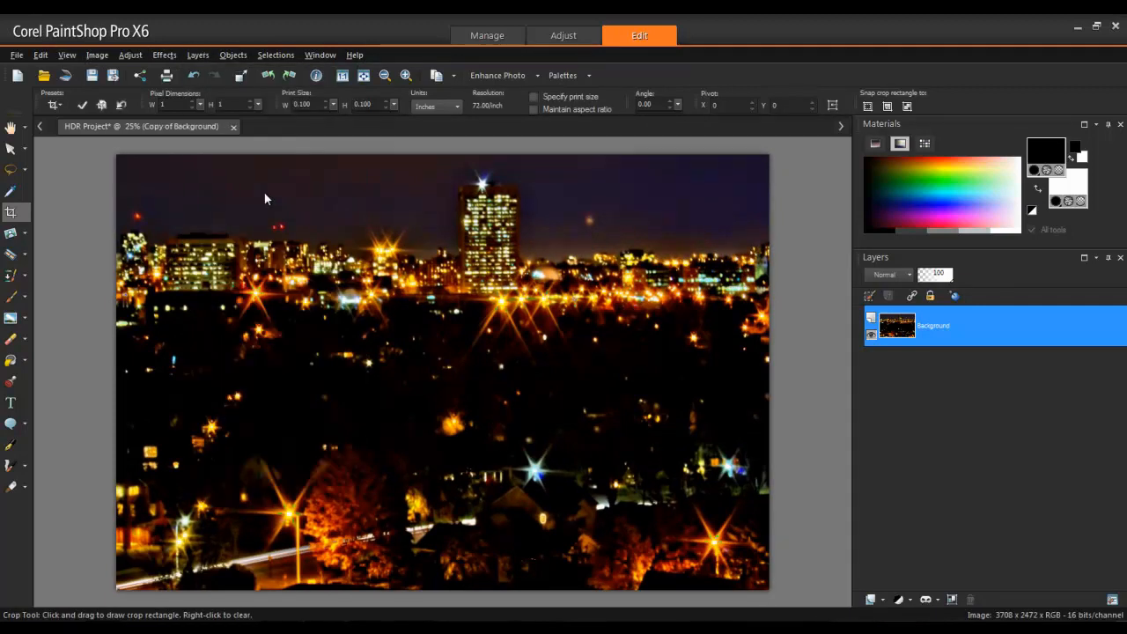
pyautogui.click(913, 296)
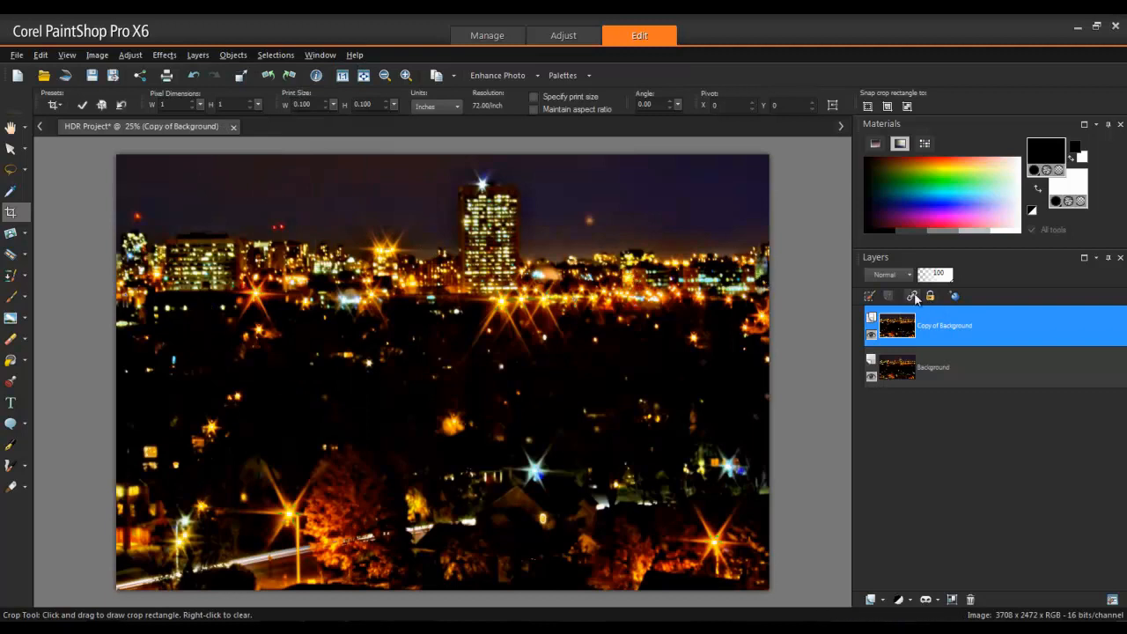
pyautogui.click(885, 273)
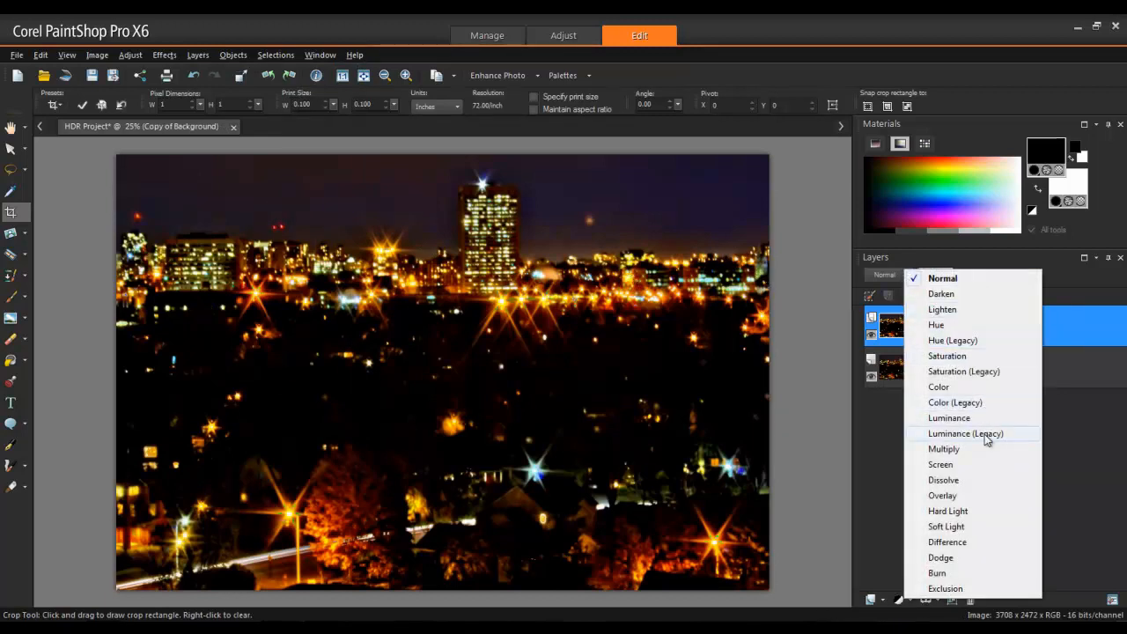
pyautogui.click(946, 525)
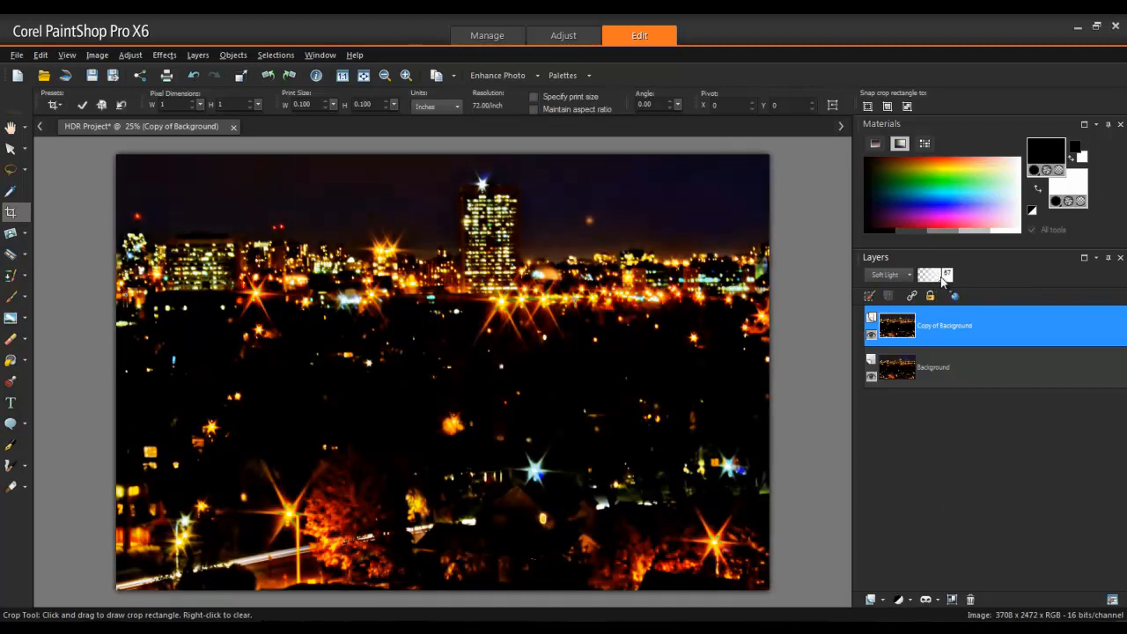
pyautogui.moveTo(942, 282)
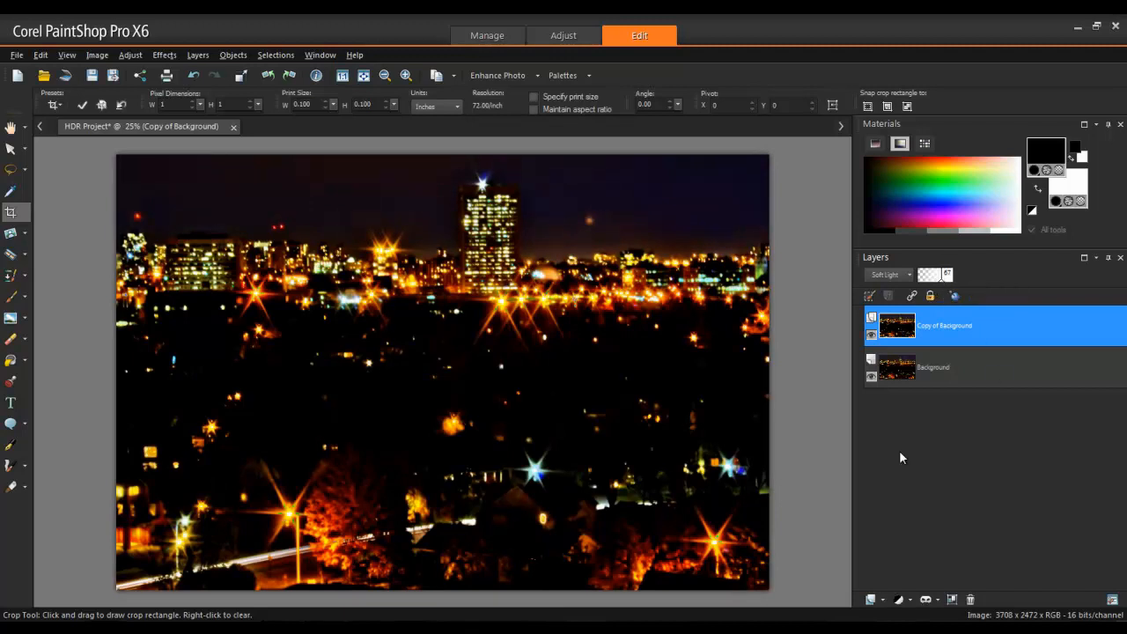
# - Merge All (Flatten) from the layer's right-click menu into one Background layer
pyautogui.rightClick(943, 326)
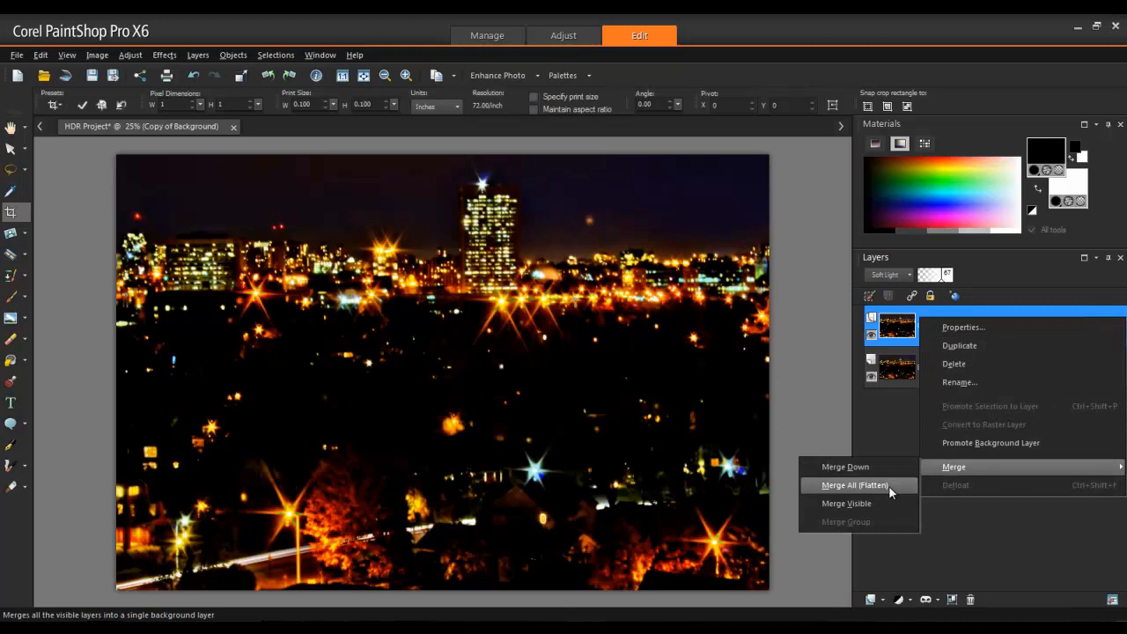
pyautogui.click(854, 485)
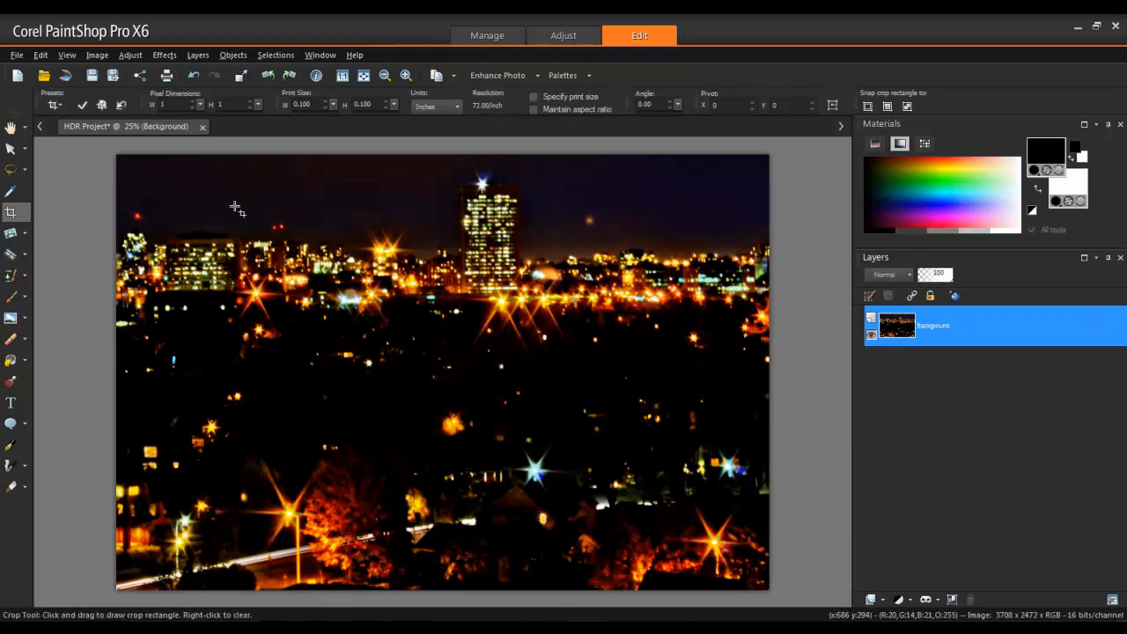